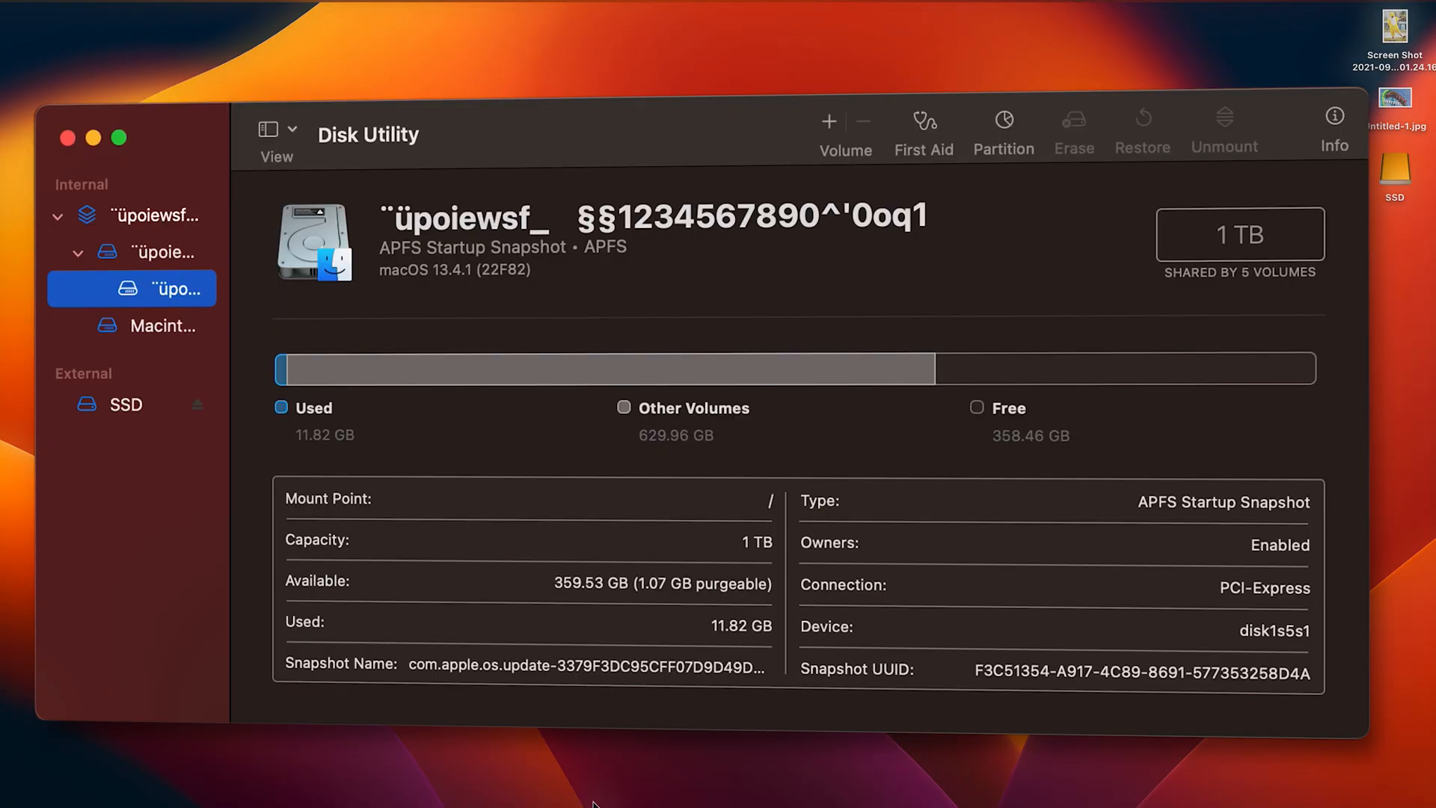
Step: Show the external 500.11 GB SSD's details, an NTFS volume mounted read-only
click(125, 404)
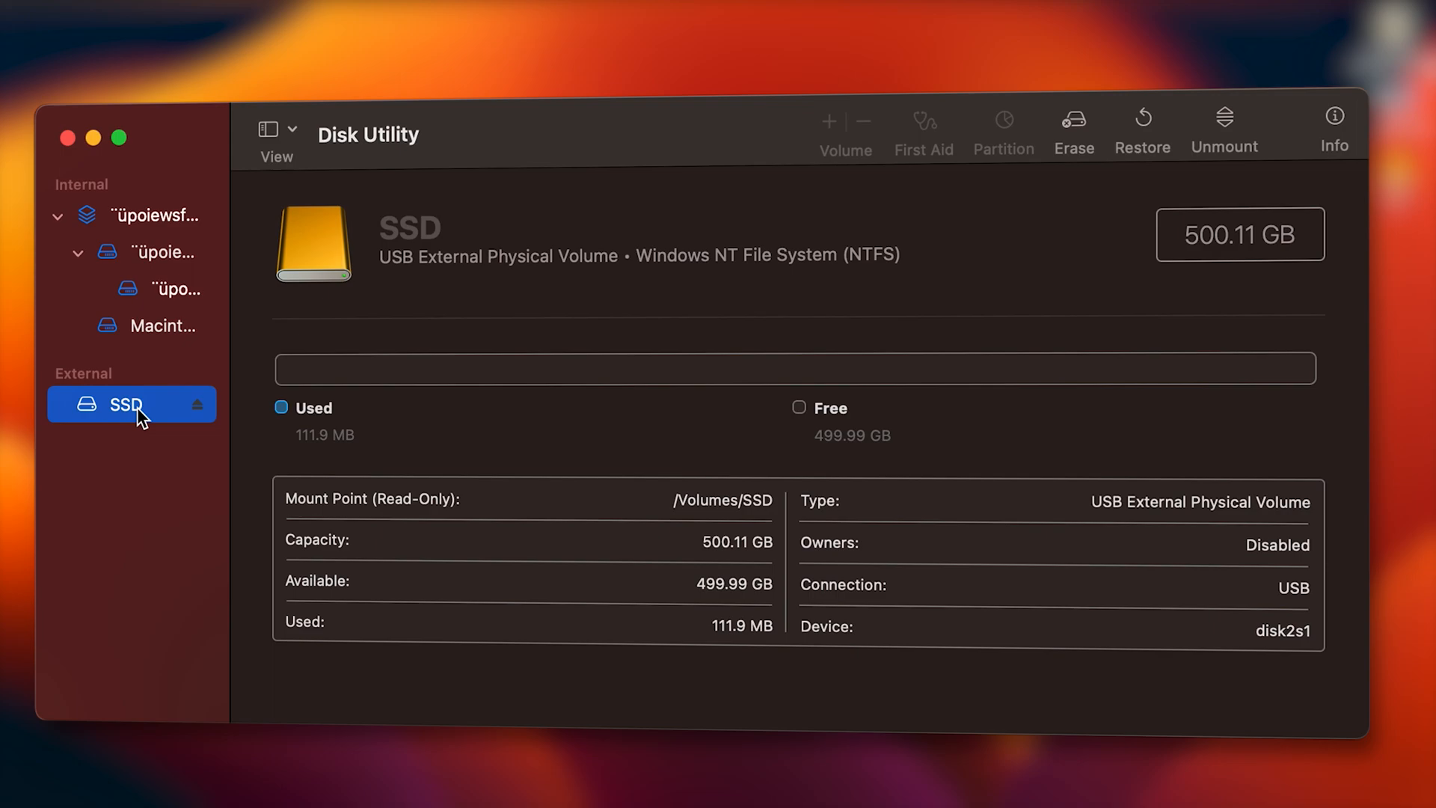
mouse_move(260, 383)
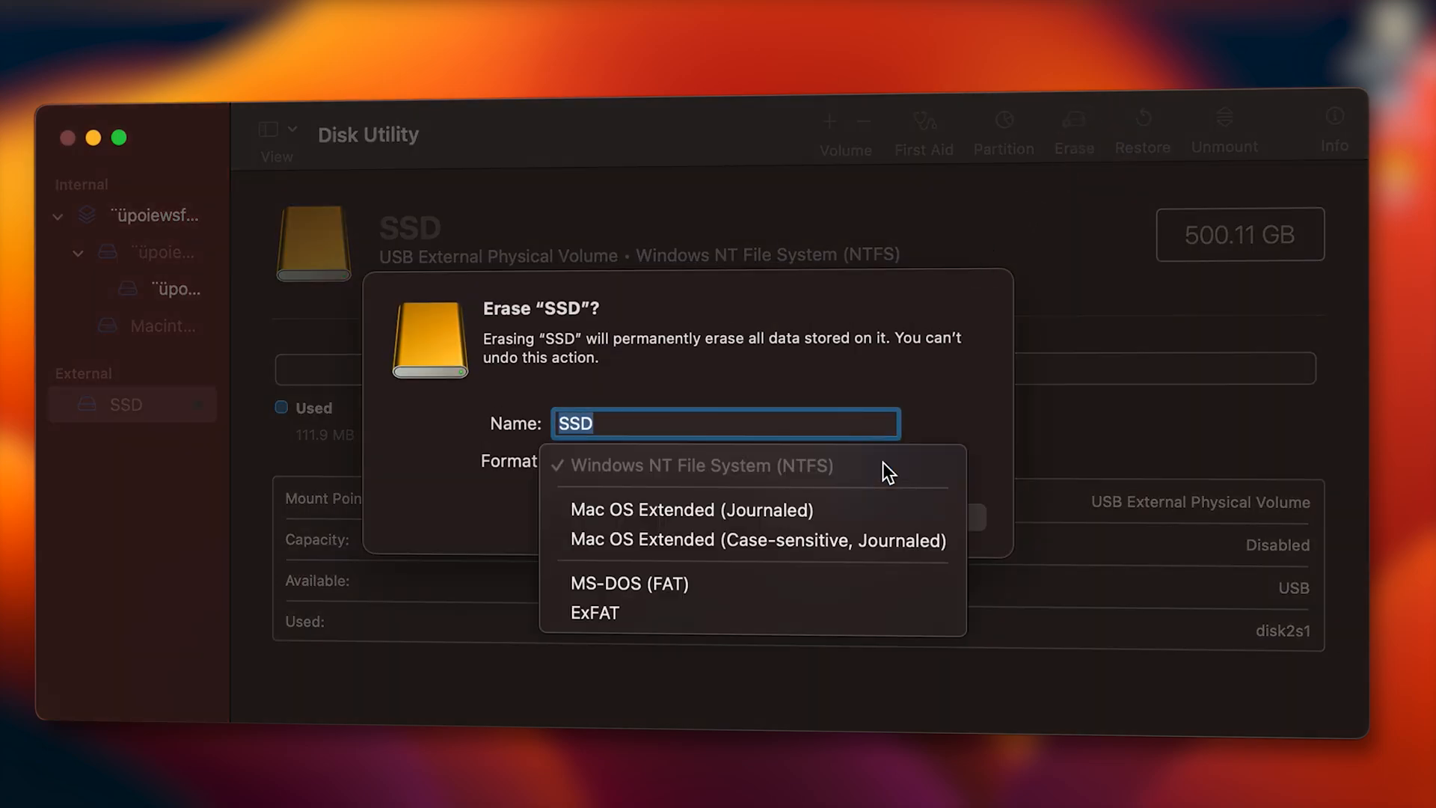
Step: Choose ExFAT as the erase format for the external SSD, keeping the name SSD
click(596, 613)
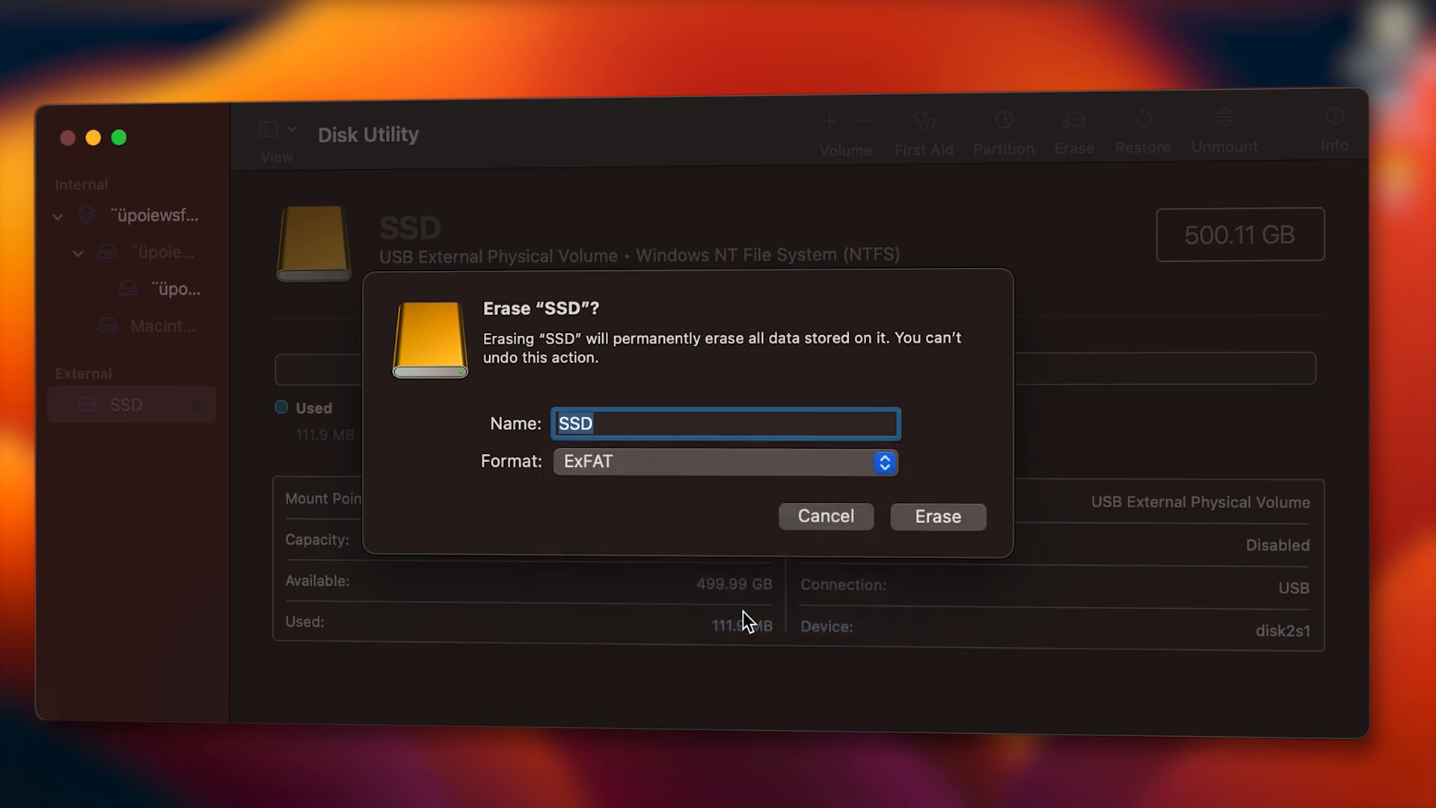
click(938, 516)
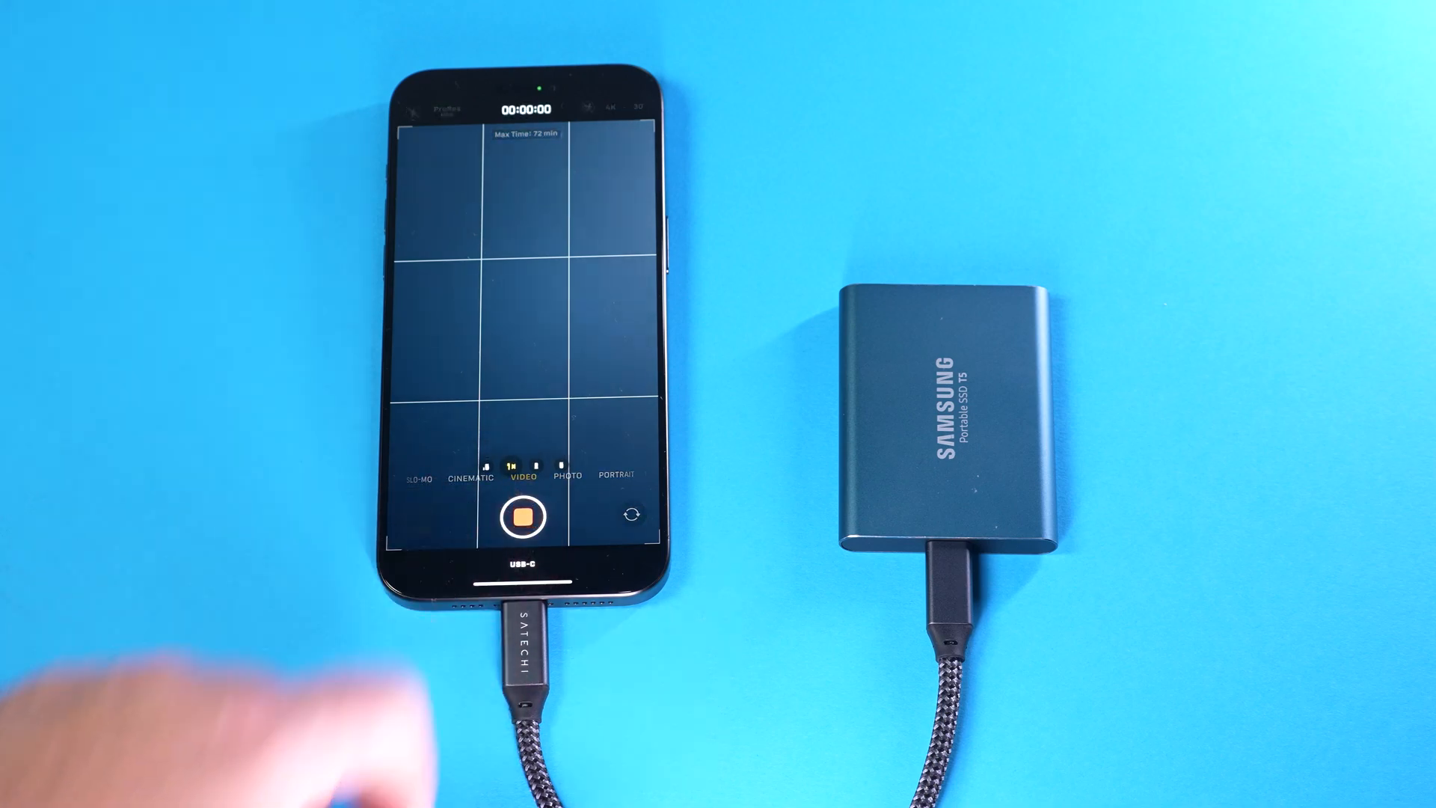
click(521, 526)
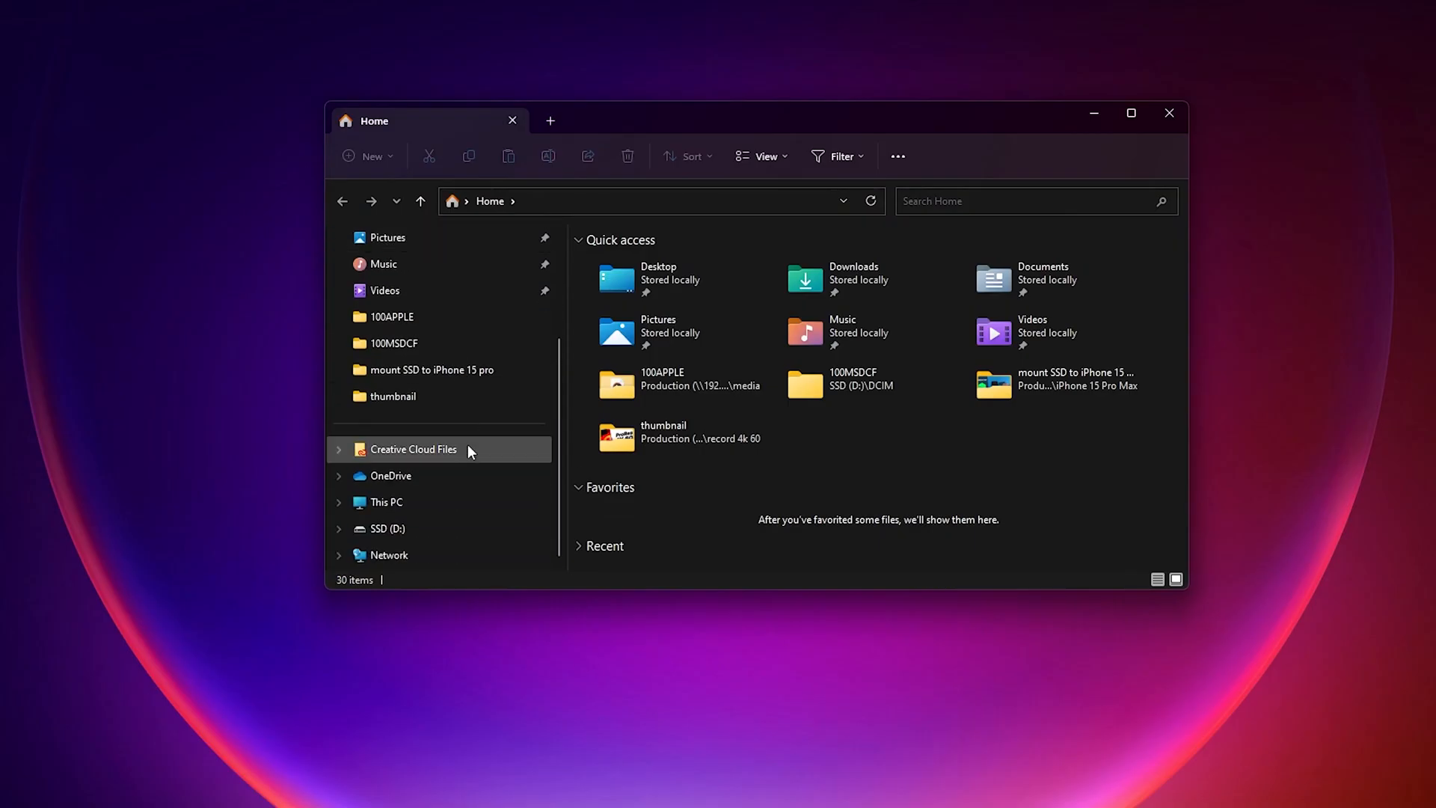
Step: Bring up the Format dialog for the SSD (D:) drive from its context menu
right_click(387, 529)
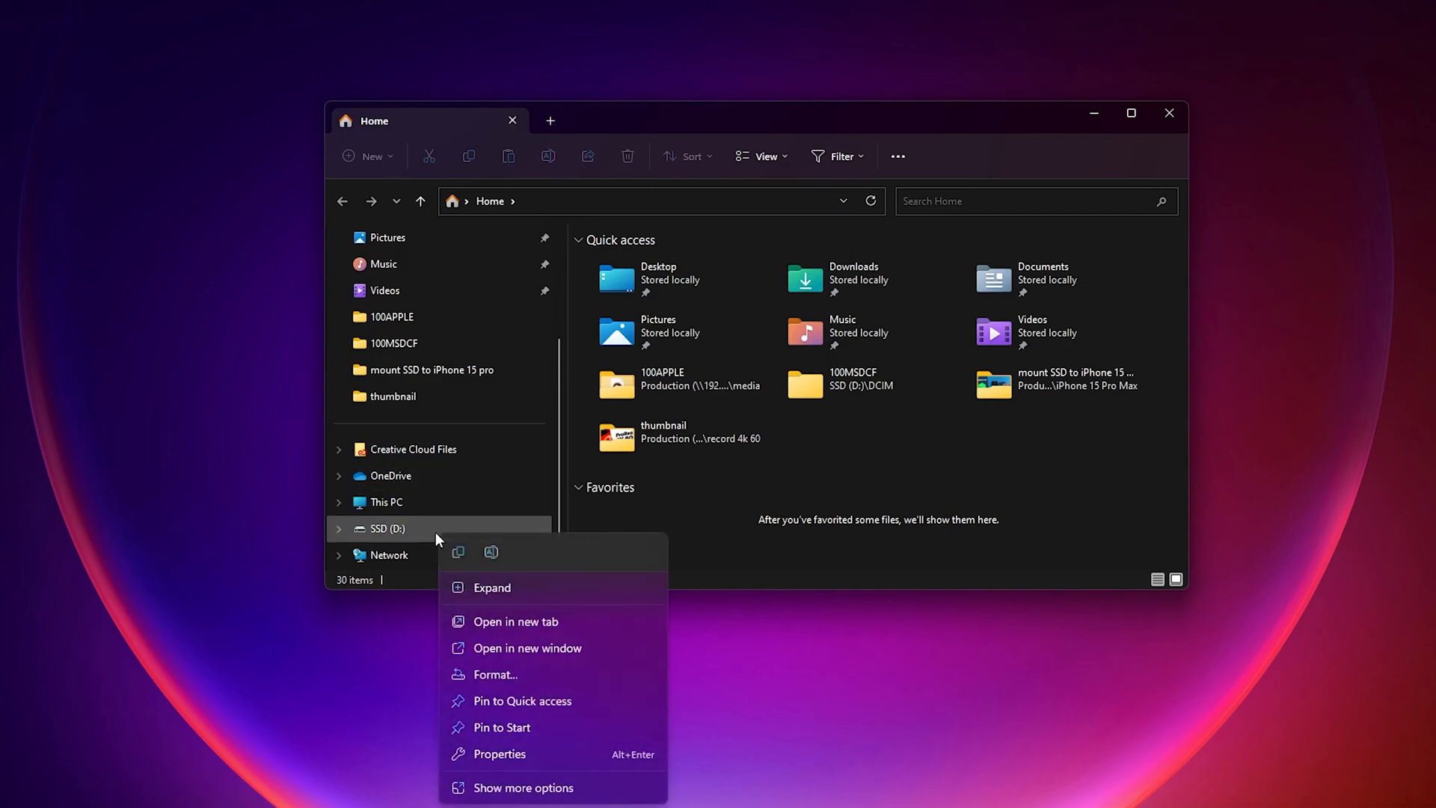
click(495, 675)
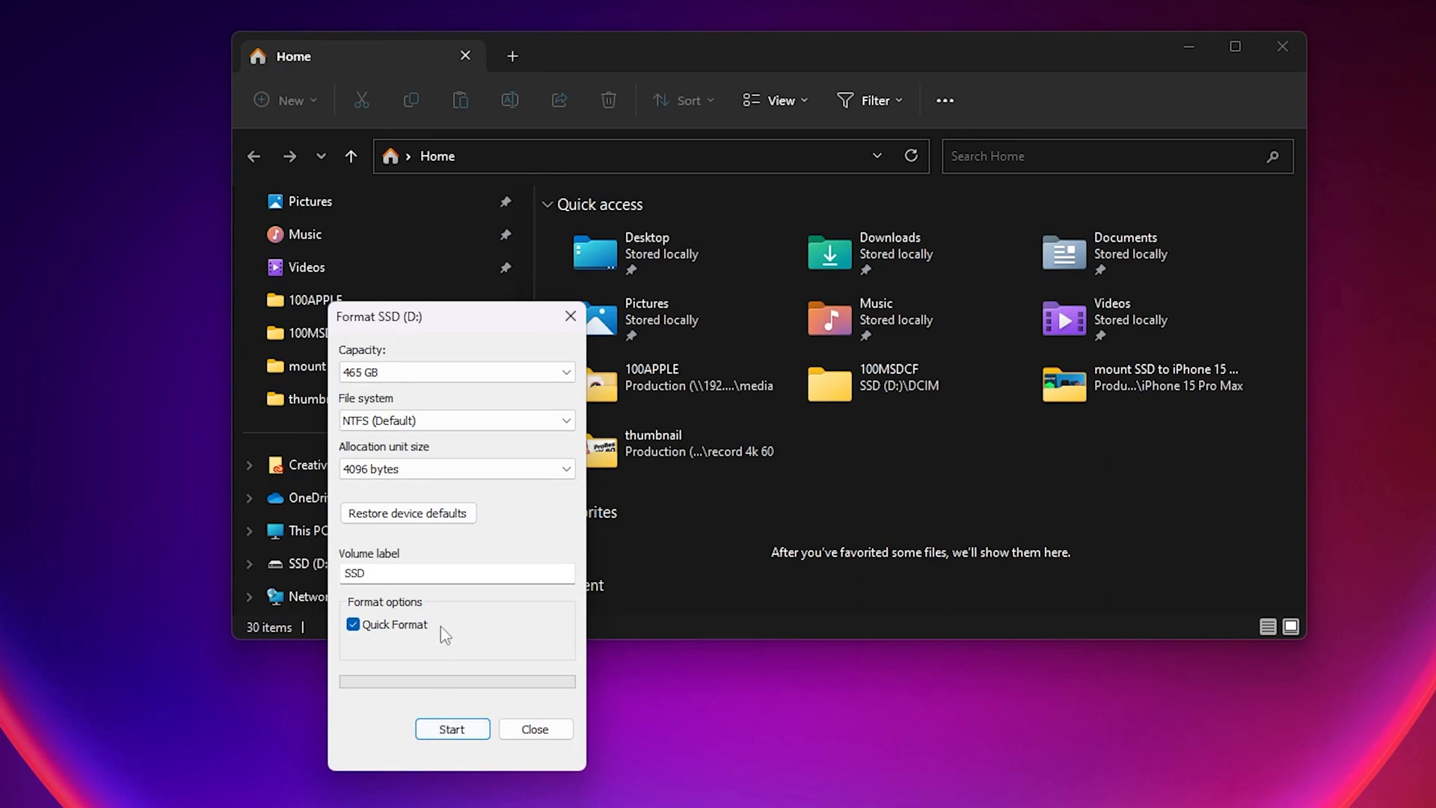
Step: Quick-format SSD (D:) as exFAT with label SSD, confirming the erase warning
click(456, 420)
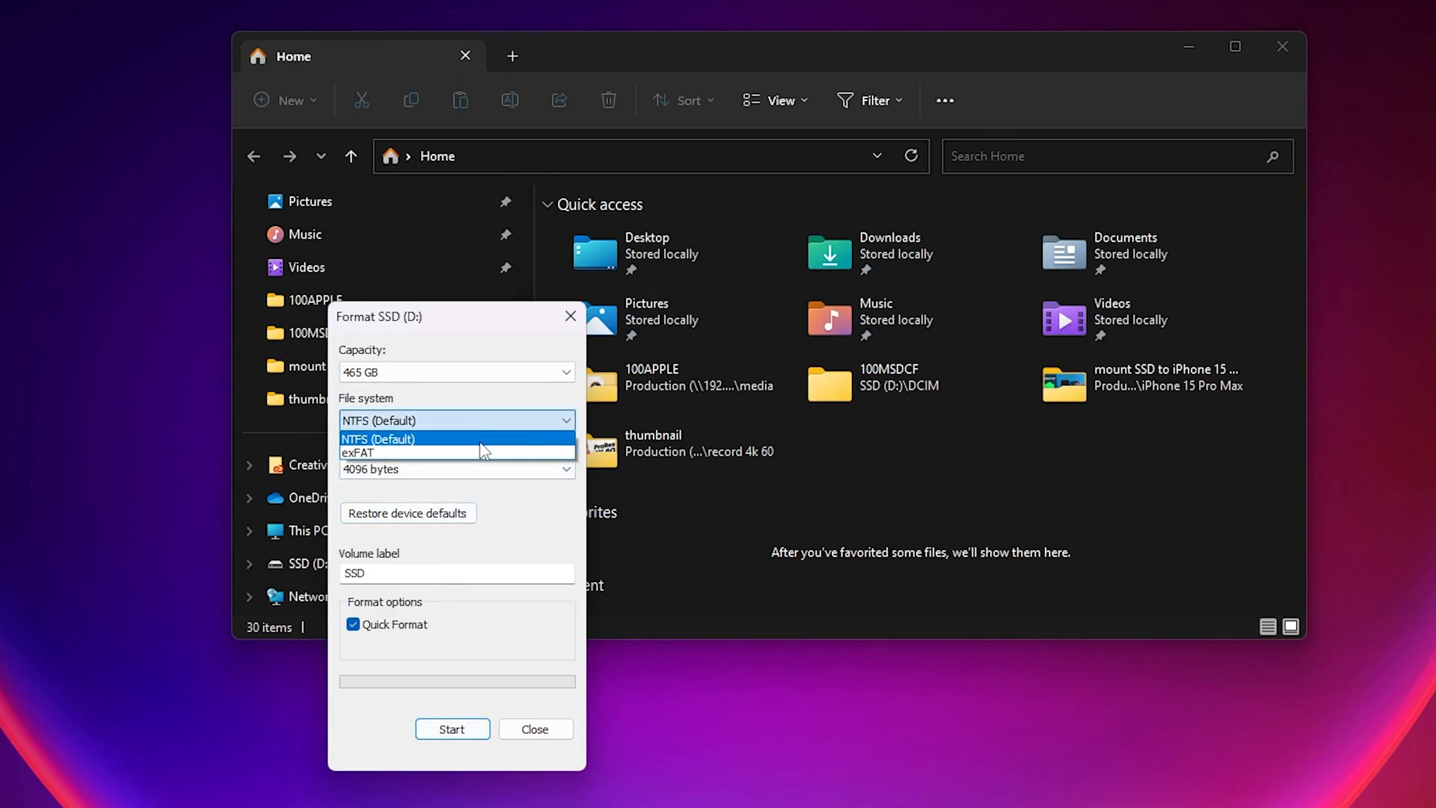
click(452, 729)
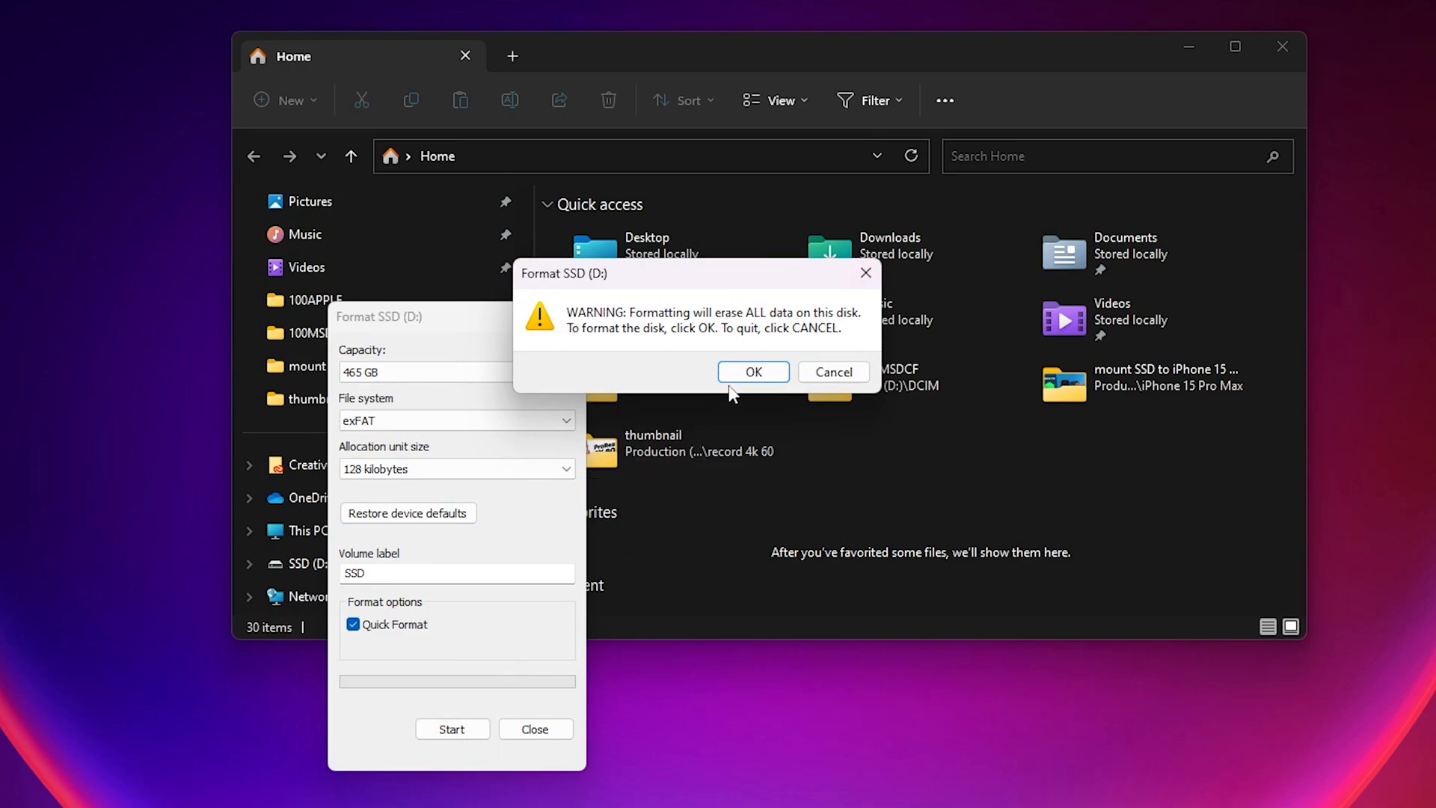
click(753, 371)
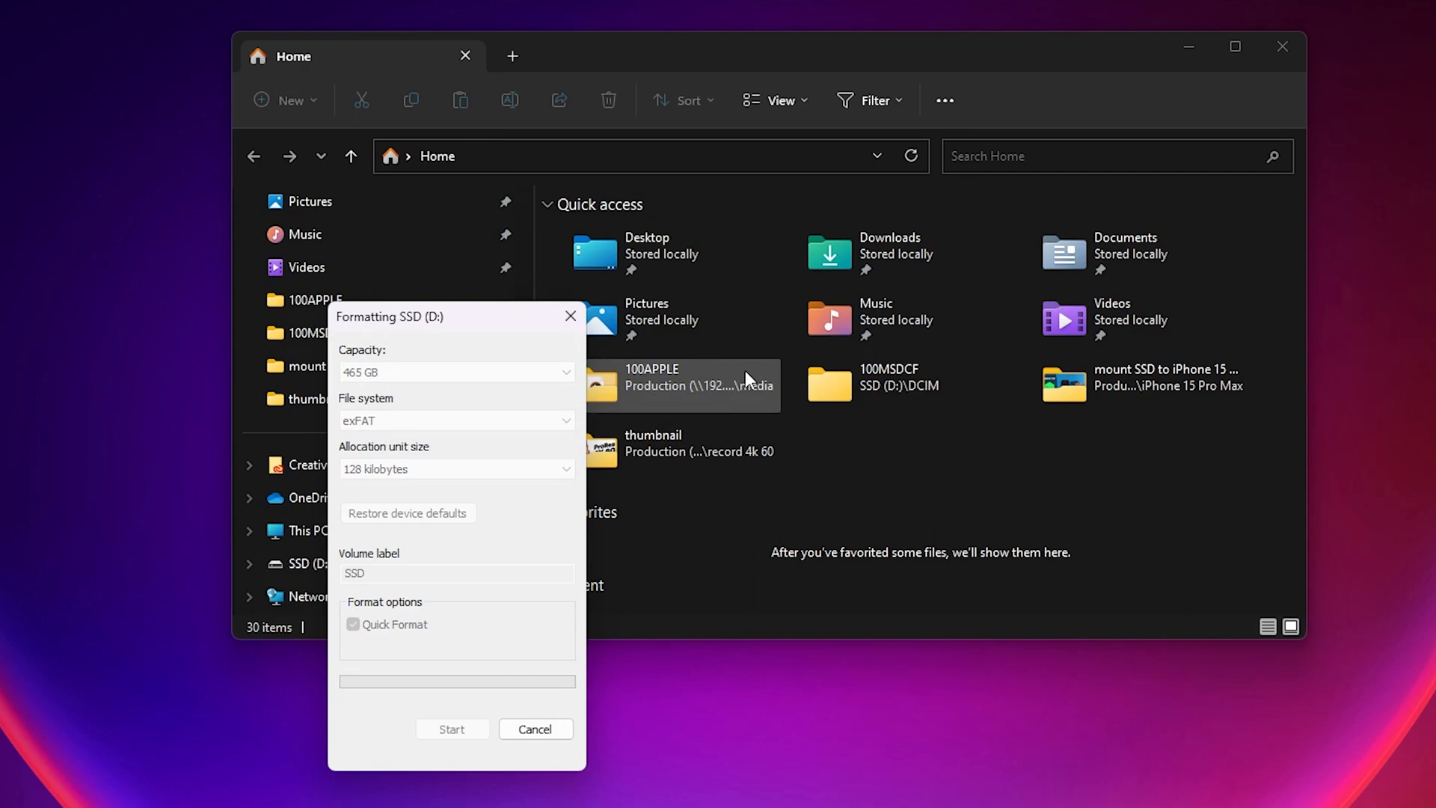